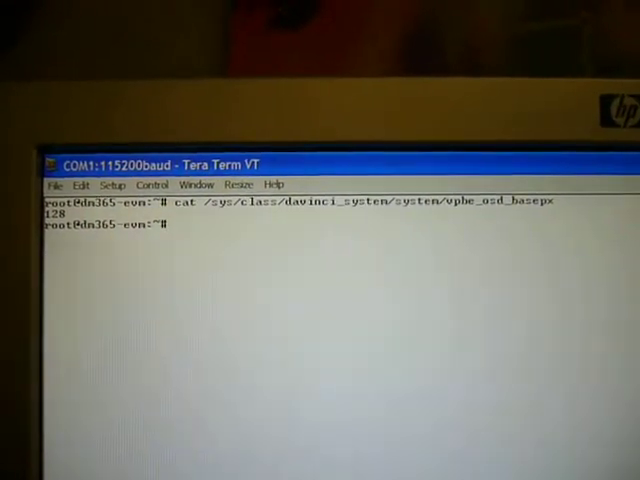
Launch the gst-launch H.264 demo video pipeline in the background and return to a fresh prompt while it prerolls
{"action": "type", "text": "echo 400 > /sys/class/davinci_system/system/vpbe_osd_basepx"}
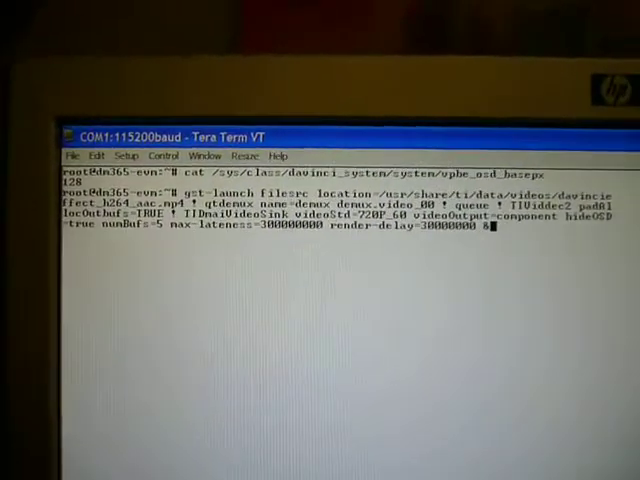
{"action": "key", "text": "Return"}
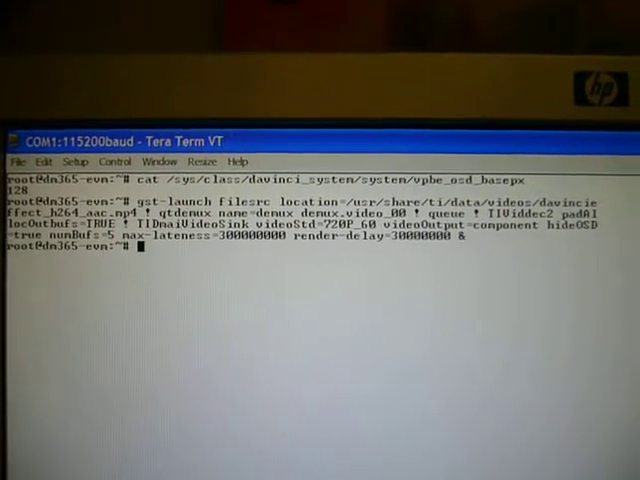
{"action": "key", "text": "Return"}
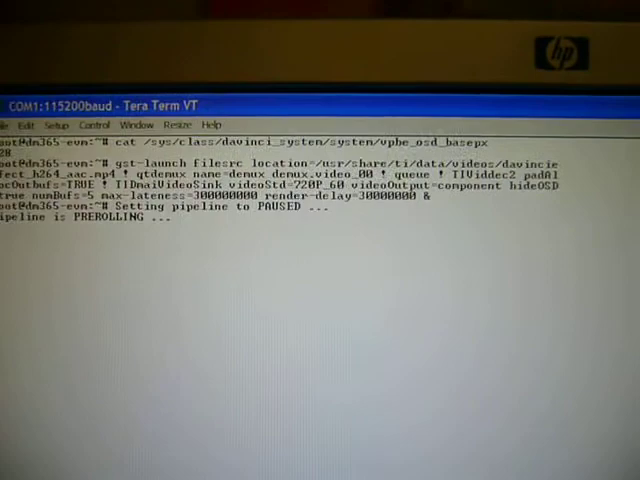